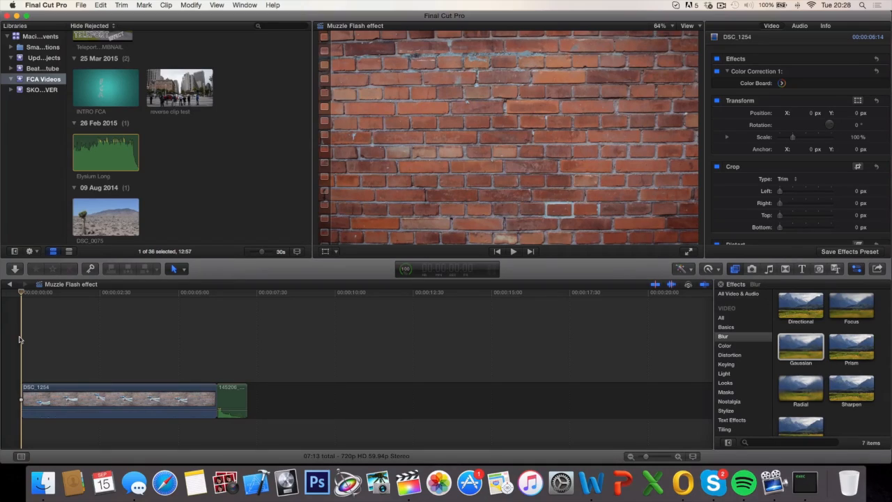
pyautogui.moveTo(5, 367)
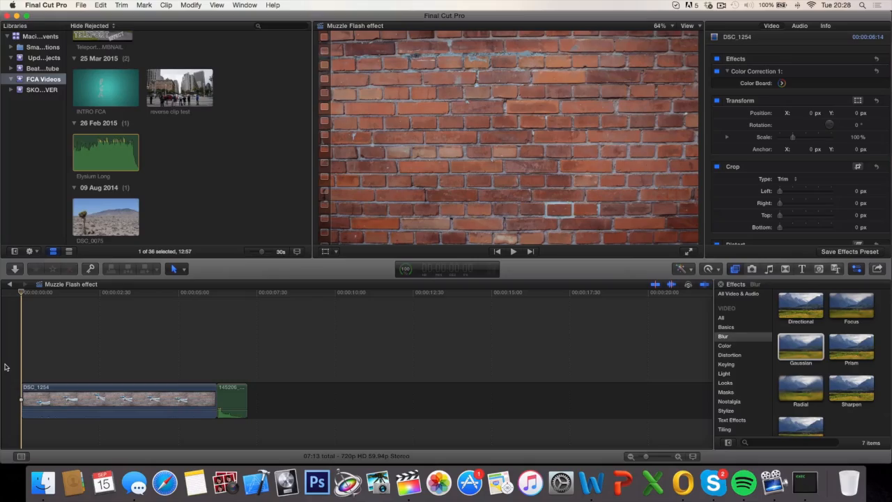
# Step: Find the pistol's firing frame and split the brick-wall clip there
pyautogui.click(72, 362)
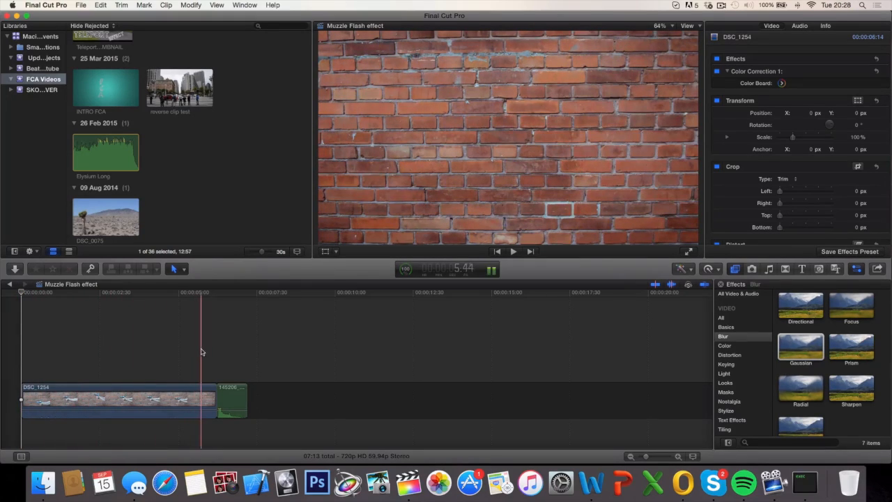
pyautogui.click(514, 251)
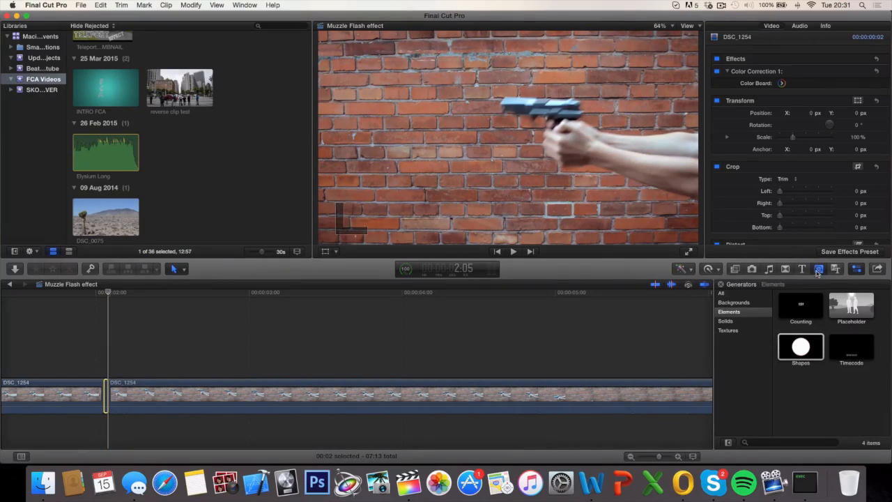
# Step: Place a Shapes generator (white circle) above the gun clip at the cut and select it
pyautogui.click(729, 311)
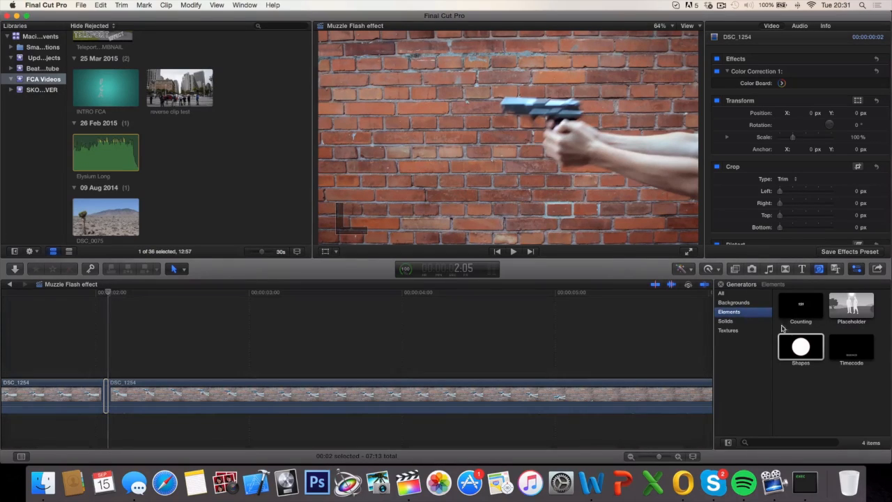
pyautogui.click(800, 346)
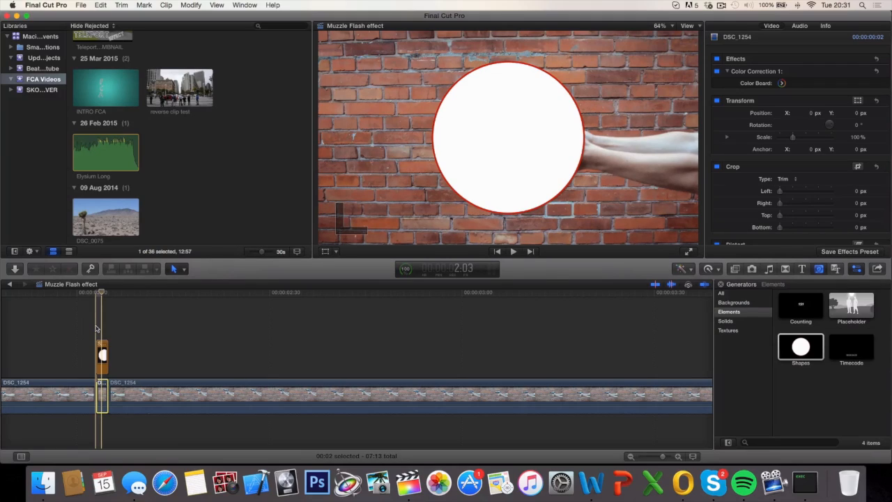
pyautogui.click(101, 356)
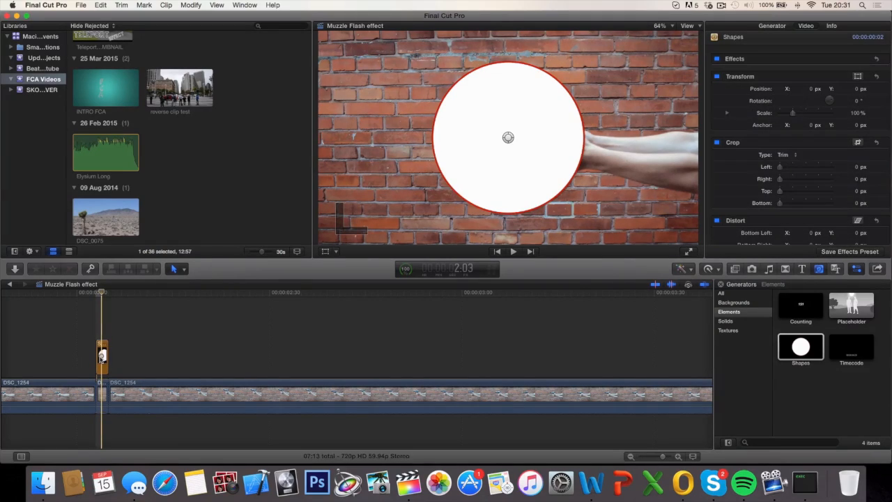
pyautogui.click(101, 355)
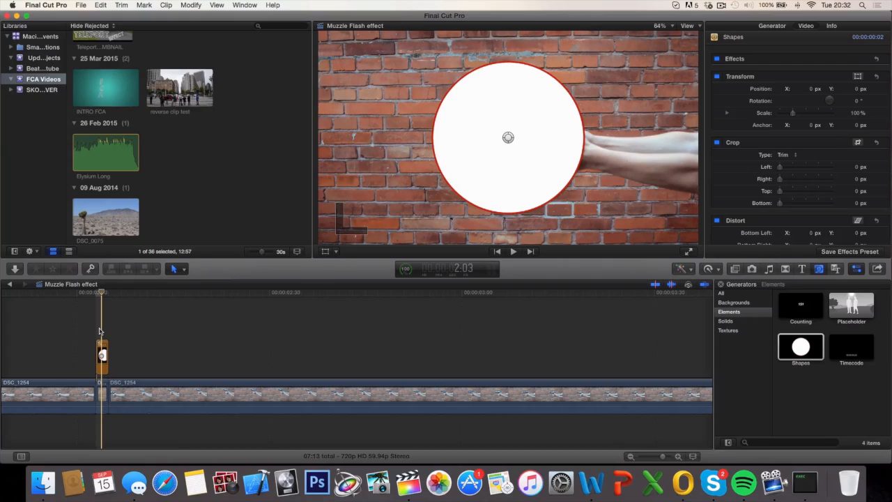
# Step: Set the viewer zoom to 50% and switch the generator shape from Circle to Arrow
pyautogui.click(771, 26)
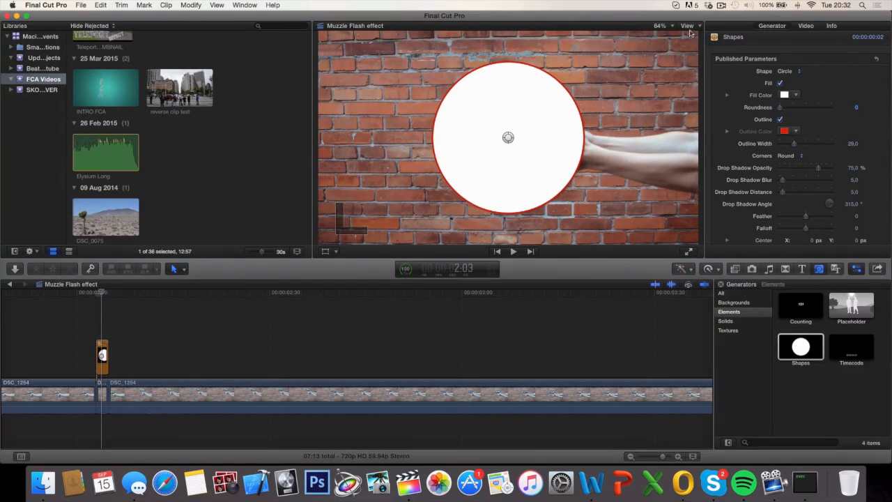
pyautogui.click(660, 26)
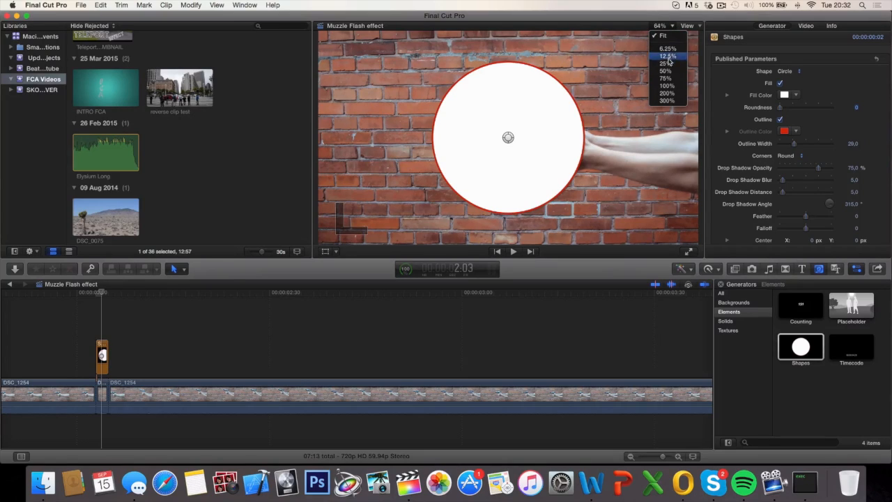
pyautogui.click(665, 70)
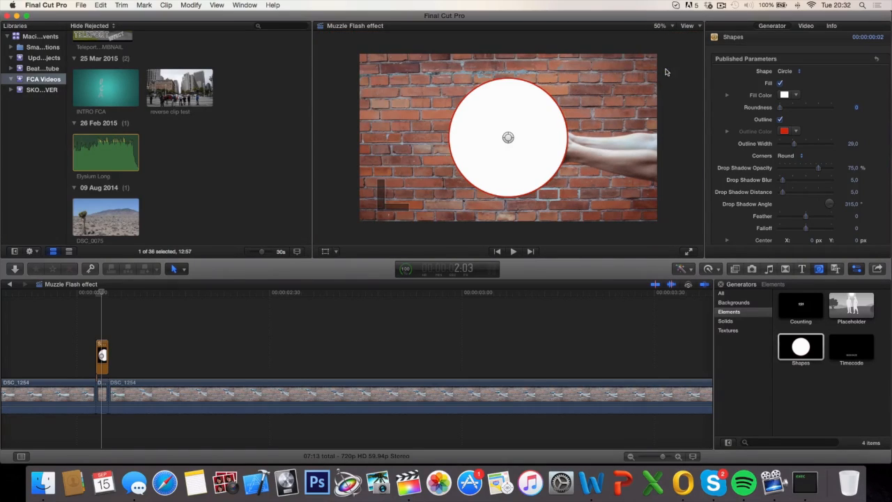
pyautogui.moveTo(535, 295)
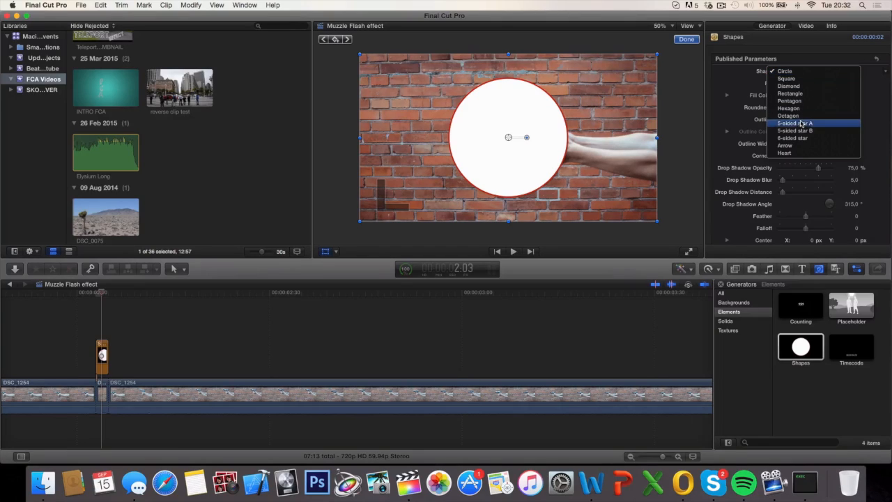
pyautogui.click(785, 145)
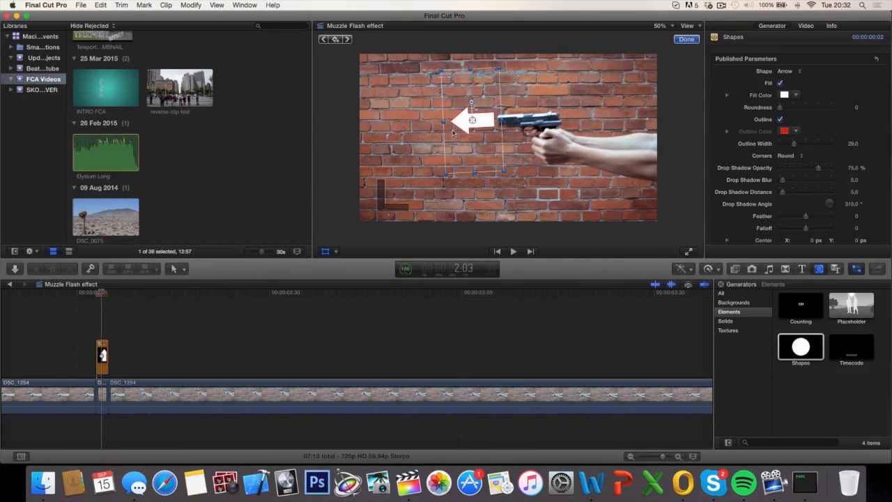
pyautogui.moveTo(537, 146)
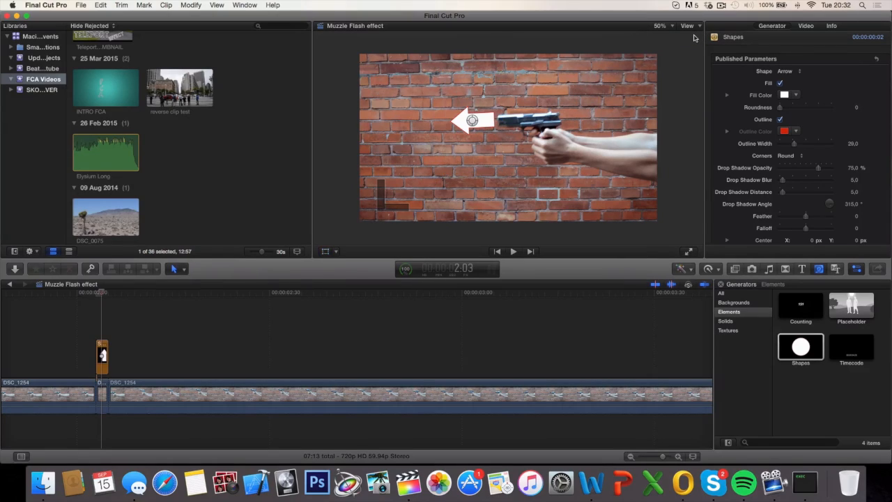
# Step: Increase the arrow's Roundness into a rounded white blob without outline
pyautogui.moveTo(779, 107); pyautogui.dragTo(787, 107)
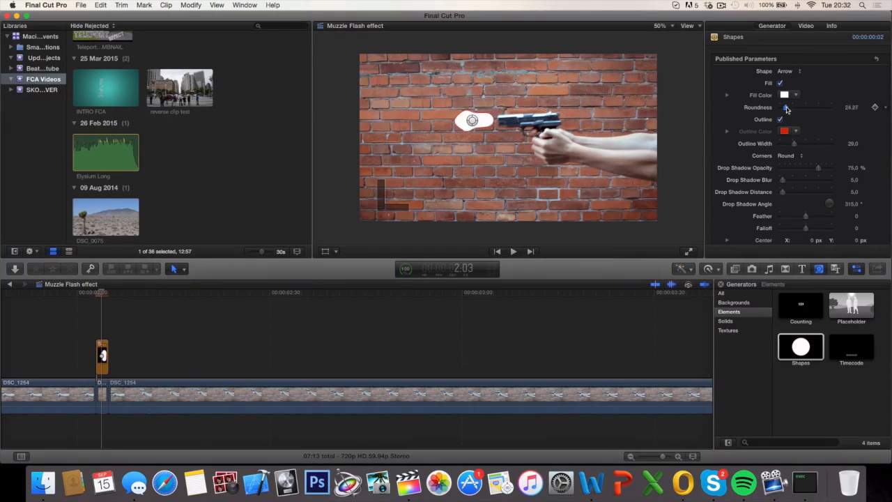
pyautogui.moveTo(785, 106); pyautogui.dragTo(789, 106)
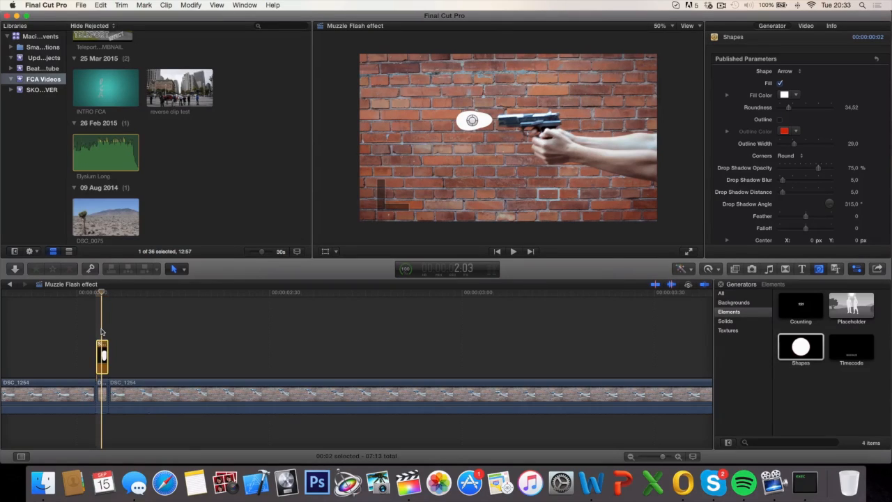
pyautogui.click(733, 270)
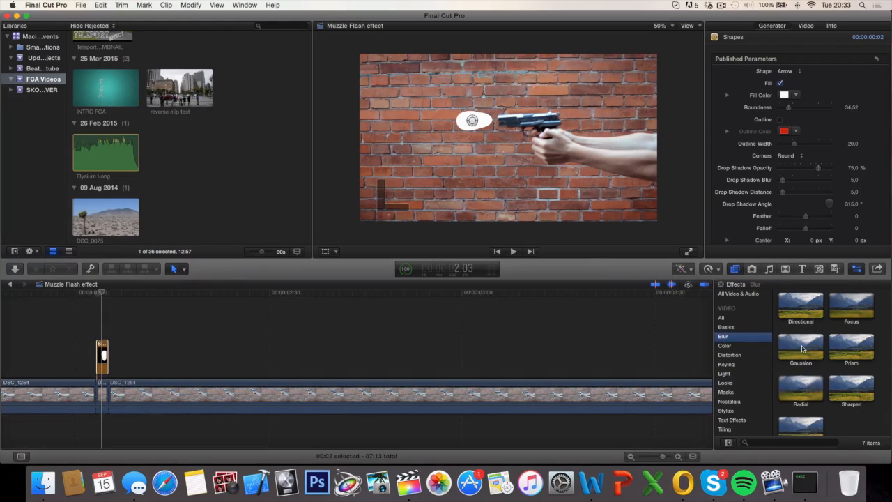
# Step: Apply Gaussian blur to the shape with Amount 100, Horizontal 50 and raised Blur Boost
pyautogui.moveTo(800, 348); pyautogui.dragTo(138, 355)
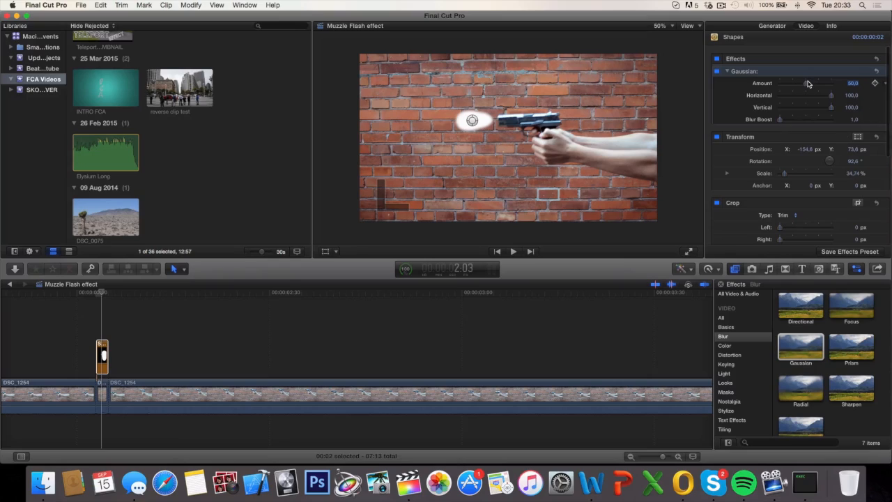
pyautogui.moveTo(794, 83); pyautogui.dragTo(831, 83)
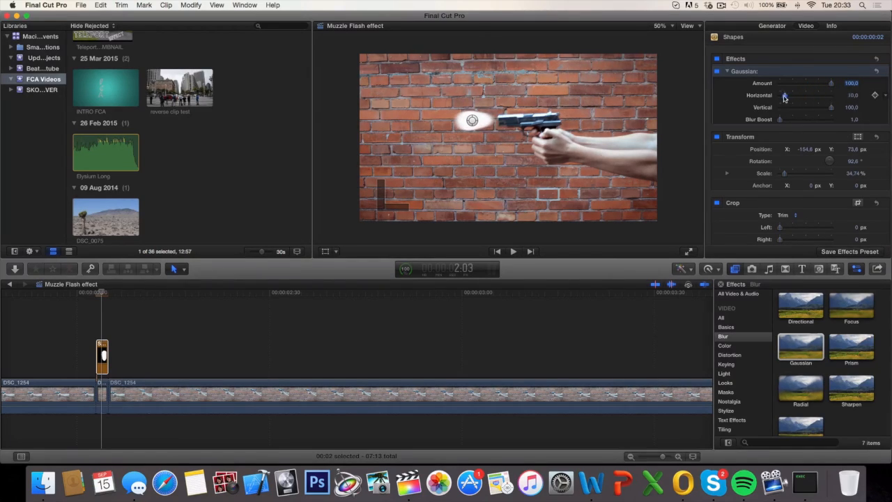
pyautogui.moveTo(831, 96); pyautogui.dragTo(780, 96)
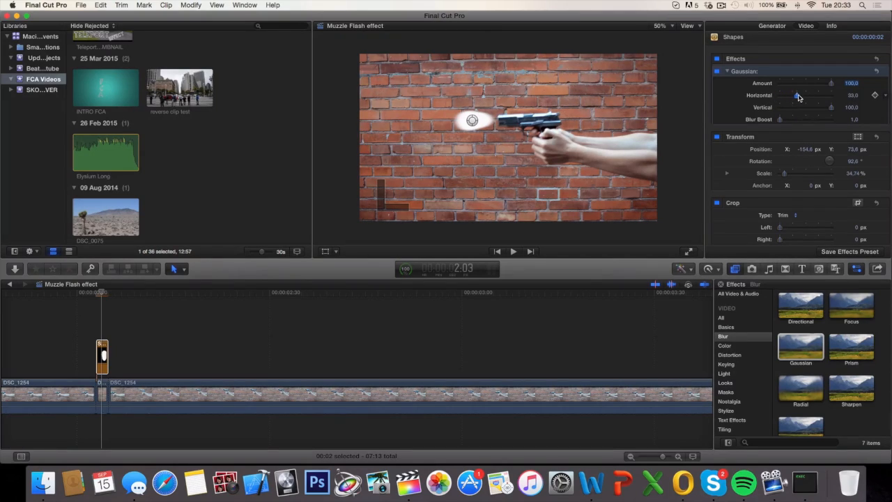
pyautogui.moveTo(808, 94); pyautogui.dragTo(825, 95)
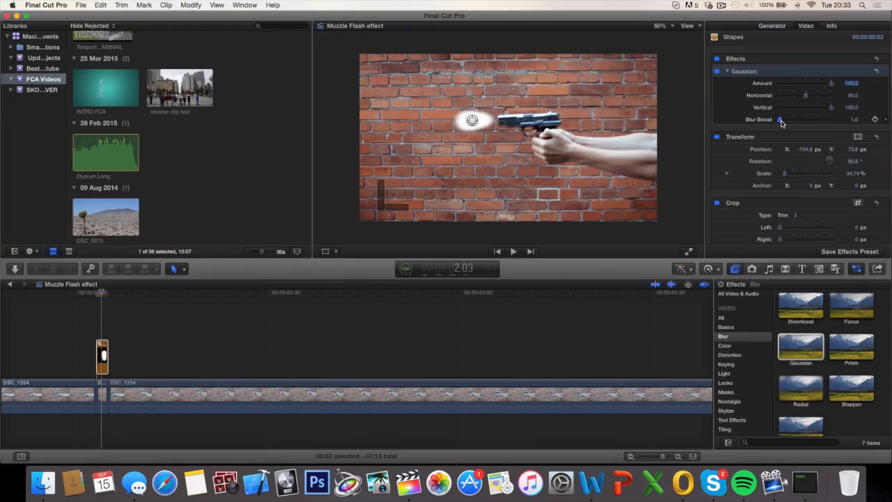
pyautogui.moveTo(779, 120); pyautogui.dragTo(787, 119)
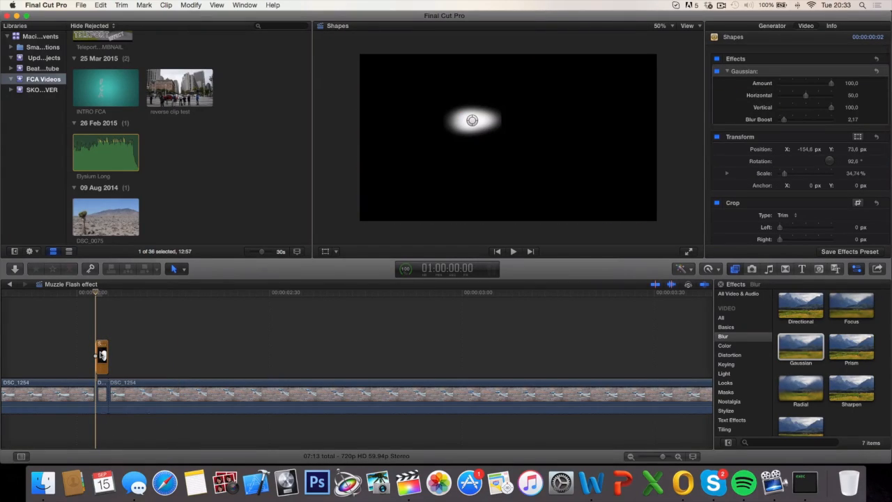
# Step: Lower the duplicate flash's blur amount and fit it onto the gun barrel
pyautogui.click(101, 355)
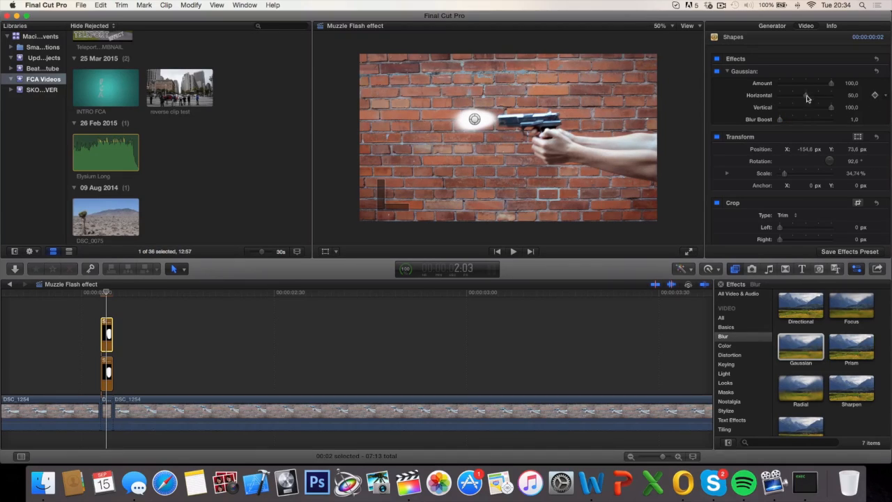
pyautogui.moveTo(829, 83); pyautogui.dragTo(810, 83)
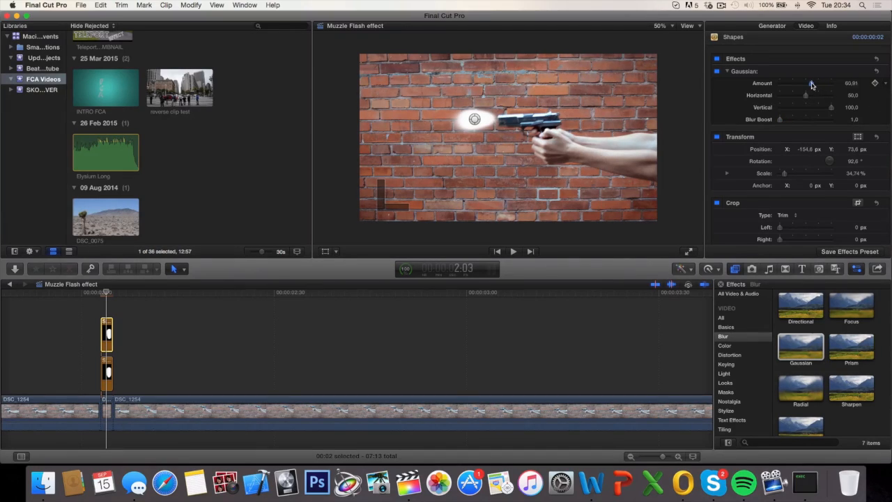
pyautogui.moveTo(812, 83); pyautogui.dragTo(807, 83)
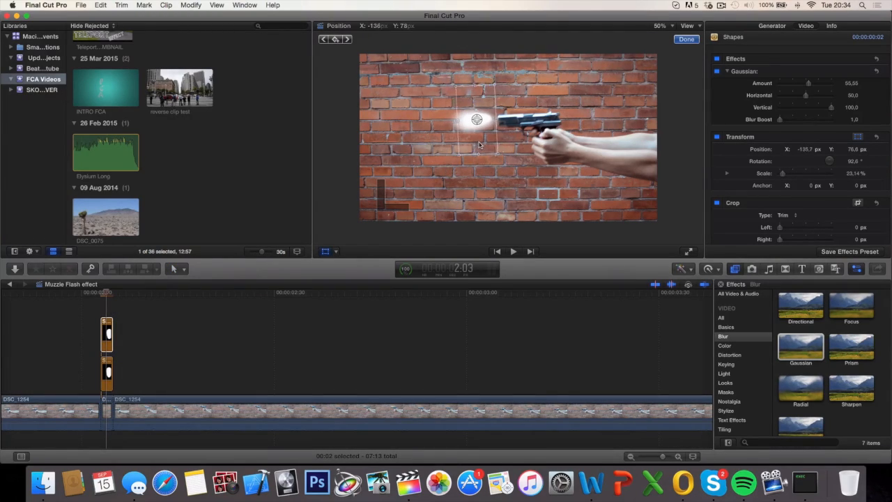
pyautogui.moveTo(477, 120); pyautogui.dragTo(480, 121)
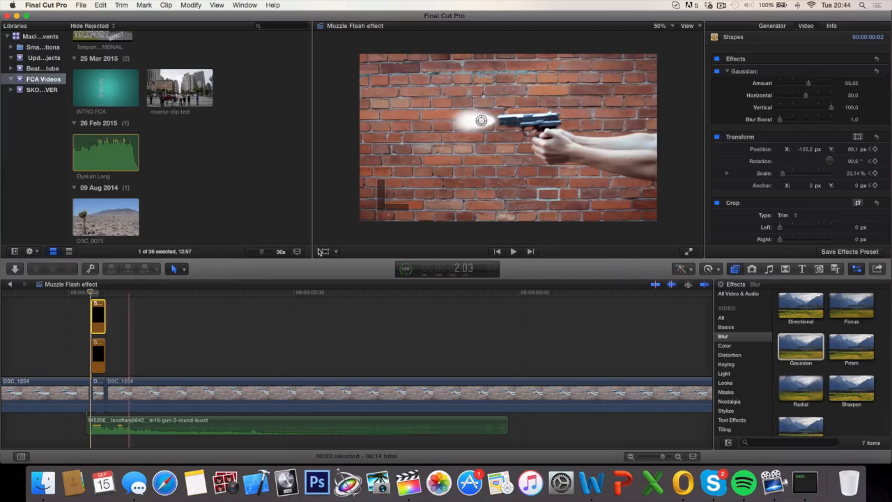
# Step: Reposition the smaller flash on the barrel with the Transform overlay to keyframe it
pyautogui.click(324, 251)
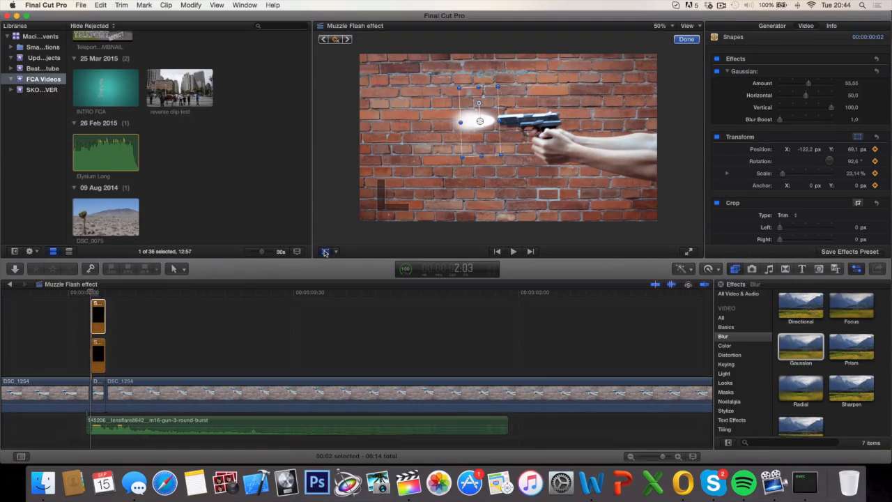
pyautogui.moveTo(354, 211)
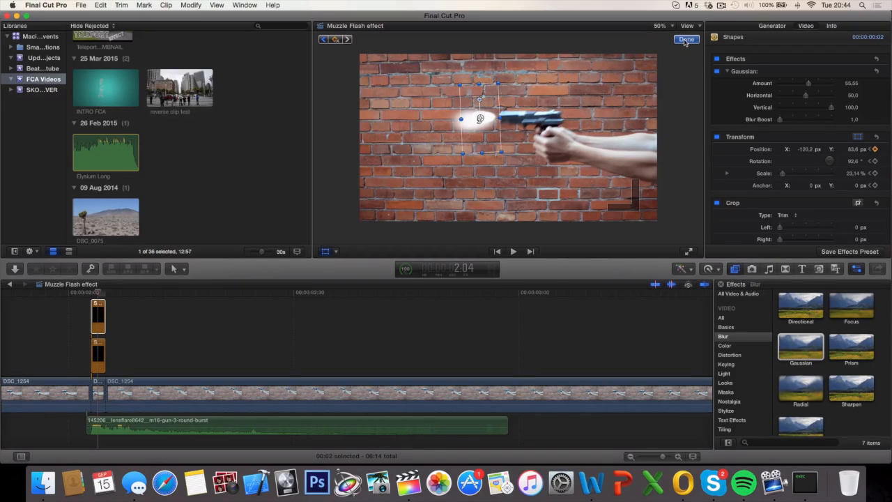
pyautogui.click(685, 39)
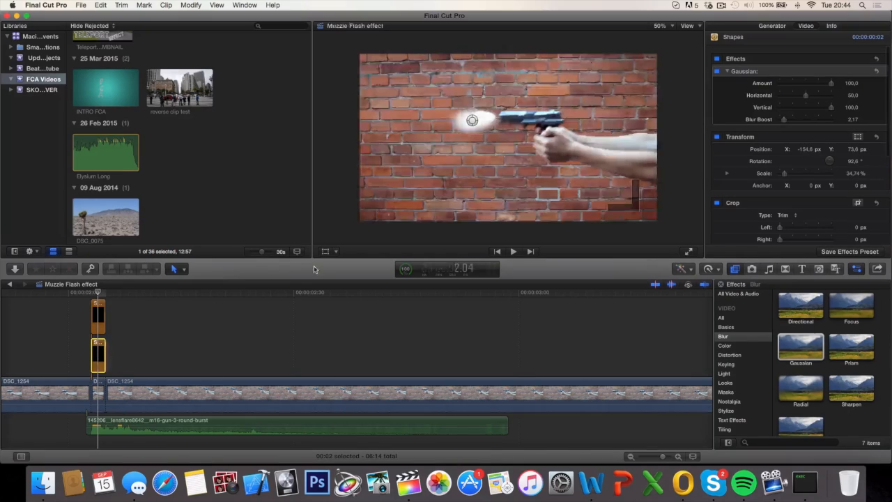
# Step: Reposition the larger flash on the barrel, then return the playhead to 2:03
pyautogui.click(326, 251)
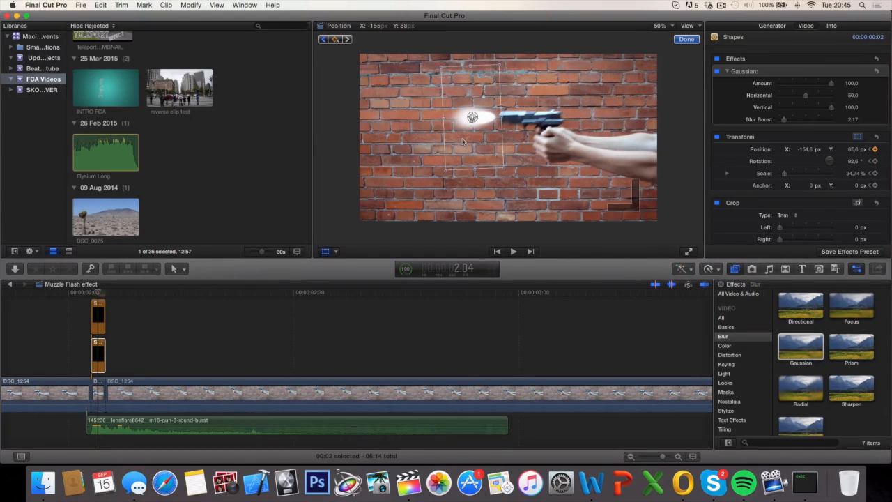
pyautogui.click(686, 39)
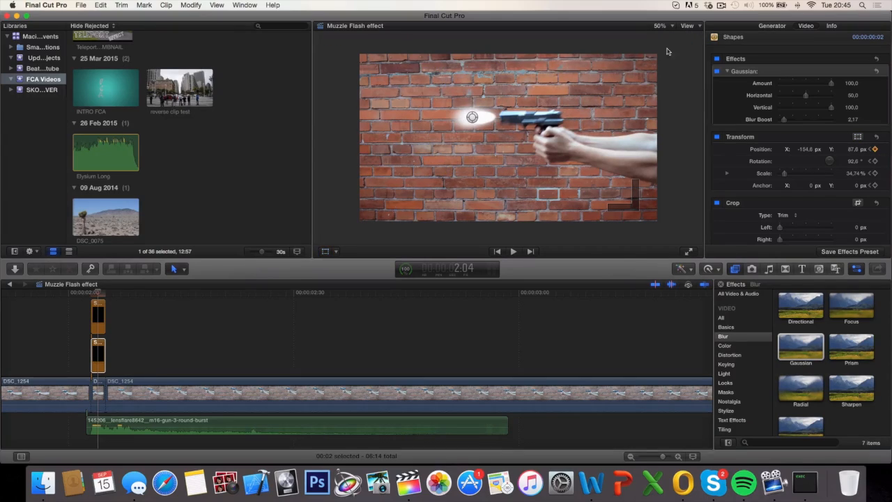
pyautogui.click(91, 292)
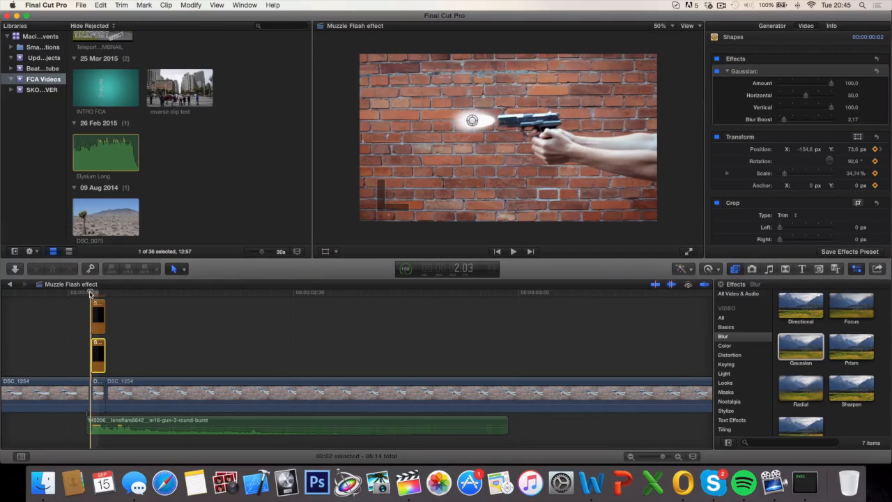